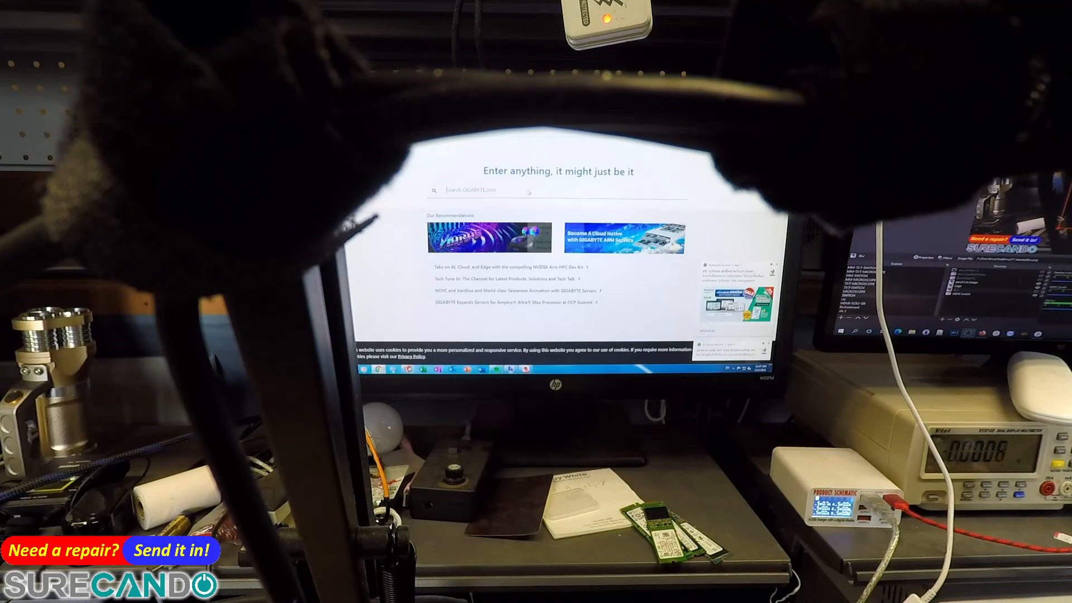
pyautogui.write('GA-B75M-D2V')
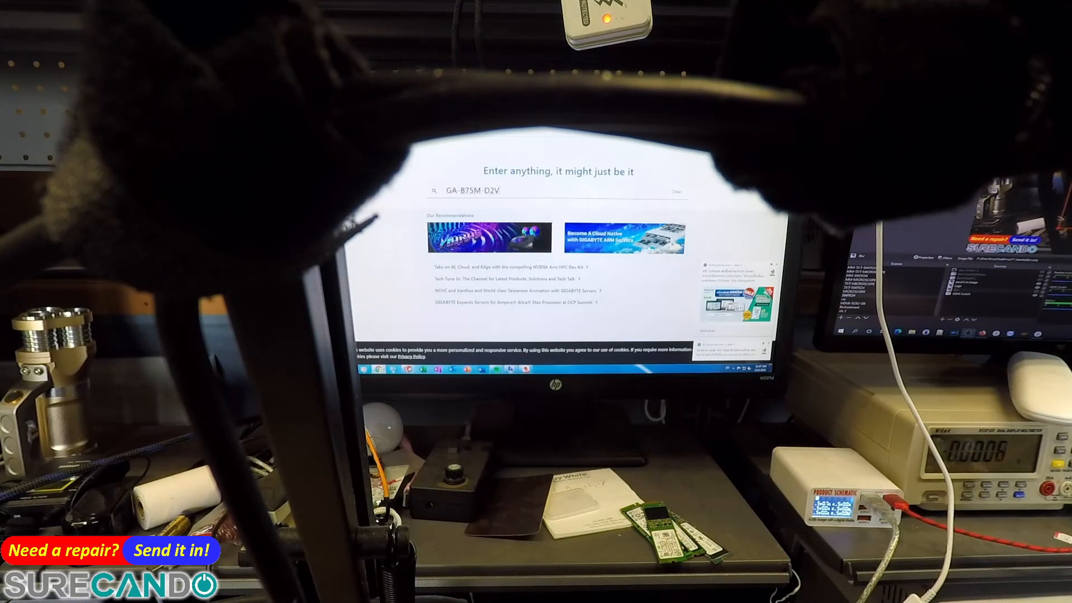